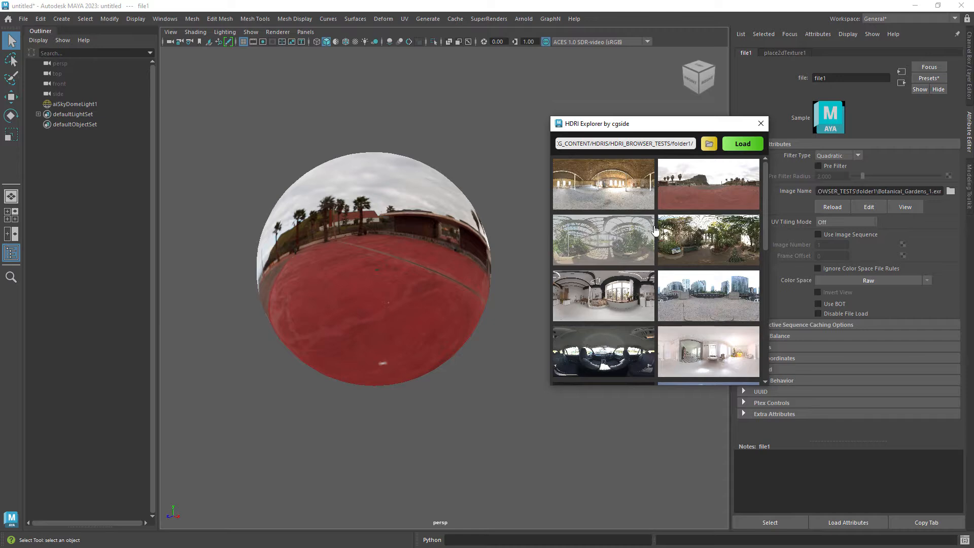
Preview another folder2 studio HDRI on the skydome, then start a fresh scene with HDRI Explorer empty.
left_click(709, 144)
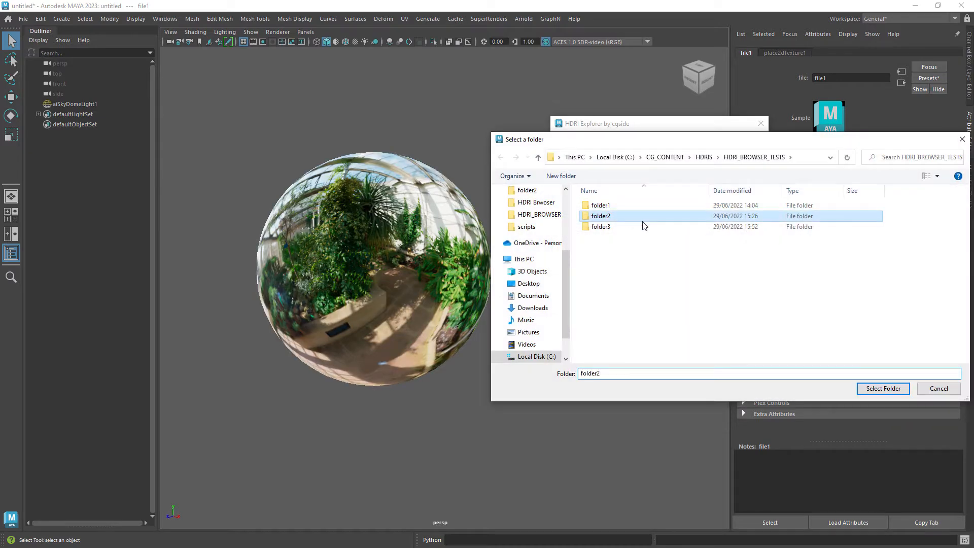
left_click(883, 388)
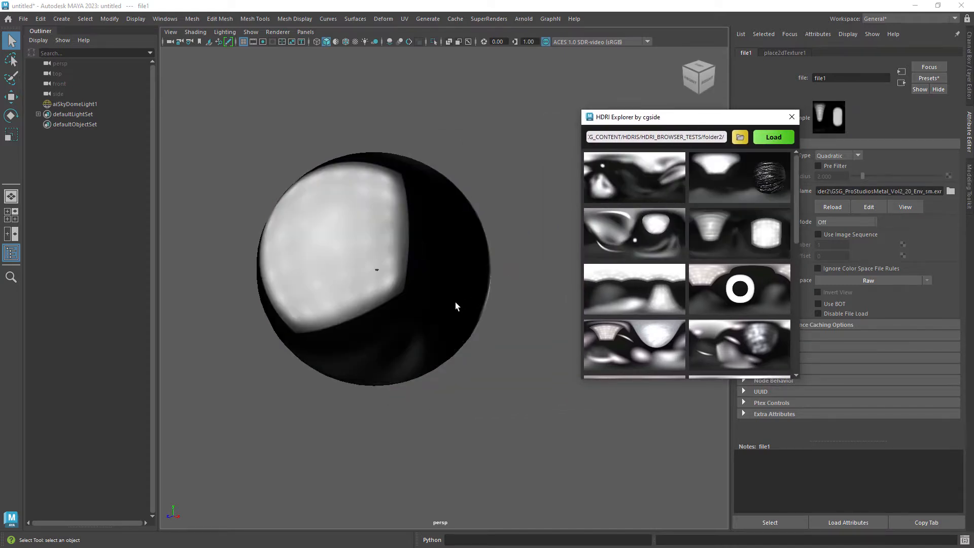
left_click(648, 342)
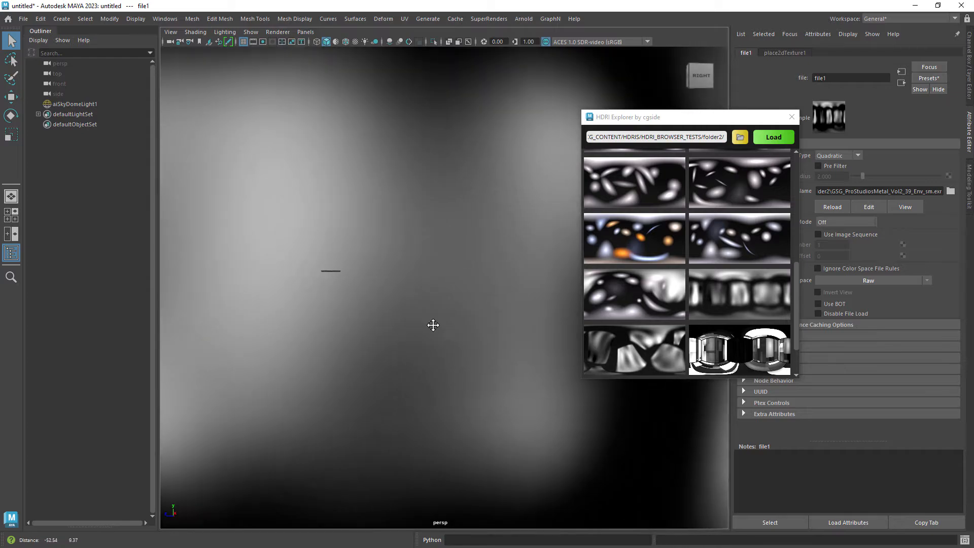
left_click(69, 103)
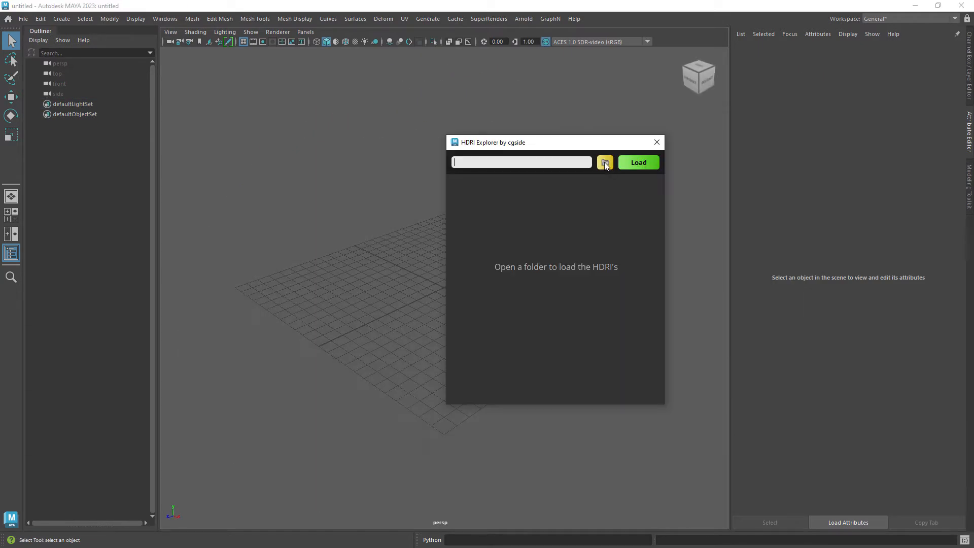
Load HDRI thumbnails from a subfolder of CG_CONTENT/HDRIS/HDRI_BROWSER_TESTS.
left_click(605, 162)
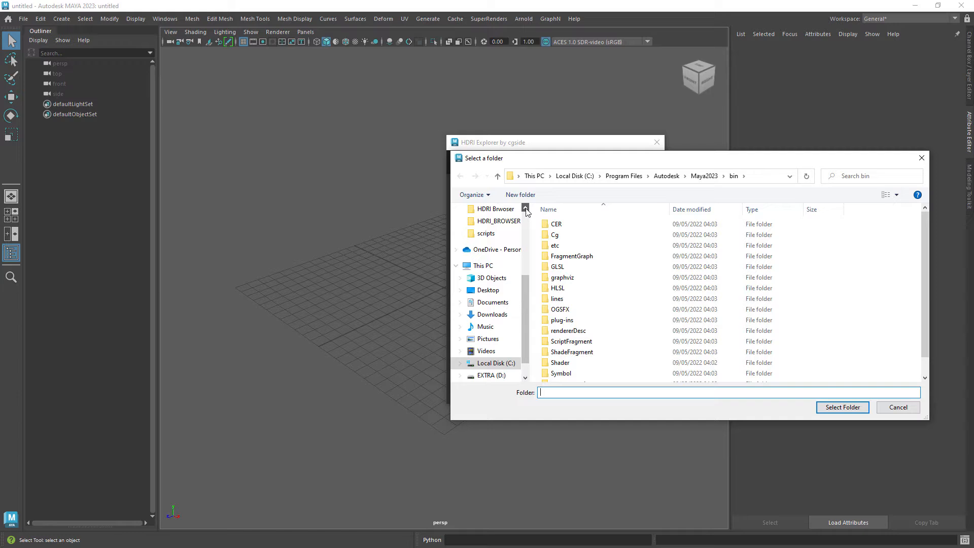
left_click(507, 221)
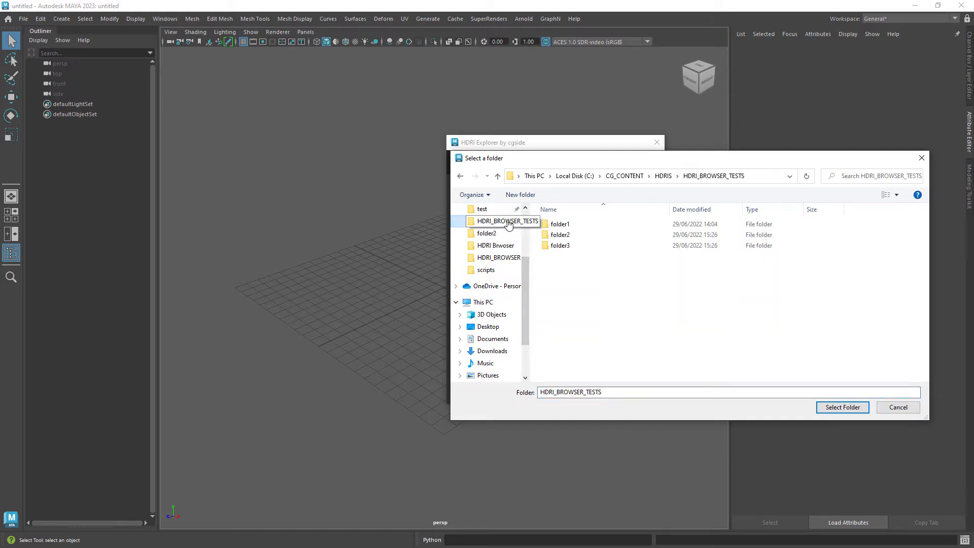
left_click(842, 407)
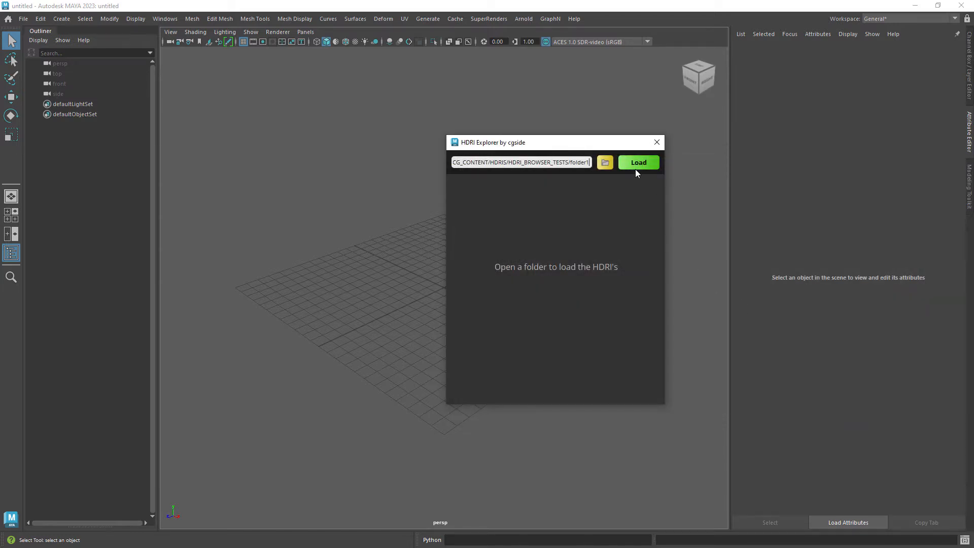
left_click(639, 162)
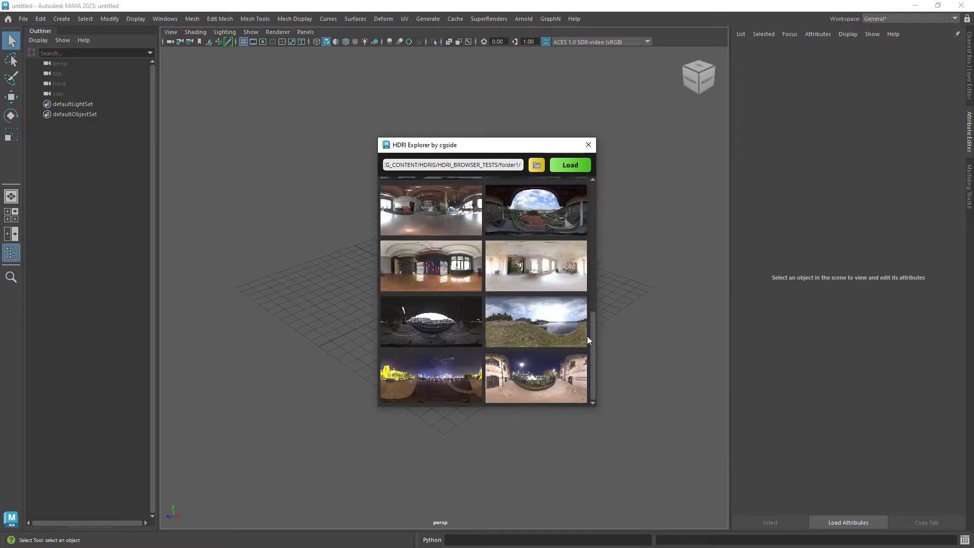
Switch the explorer to another test folder's HDRIs and browse its thumbnails.
left_click(536, 164)
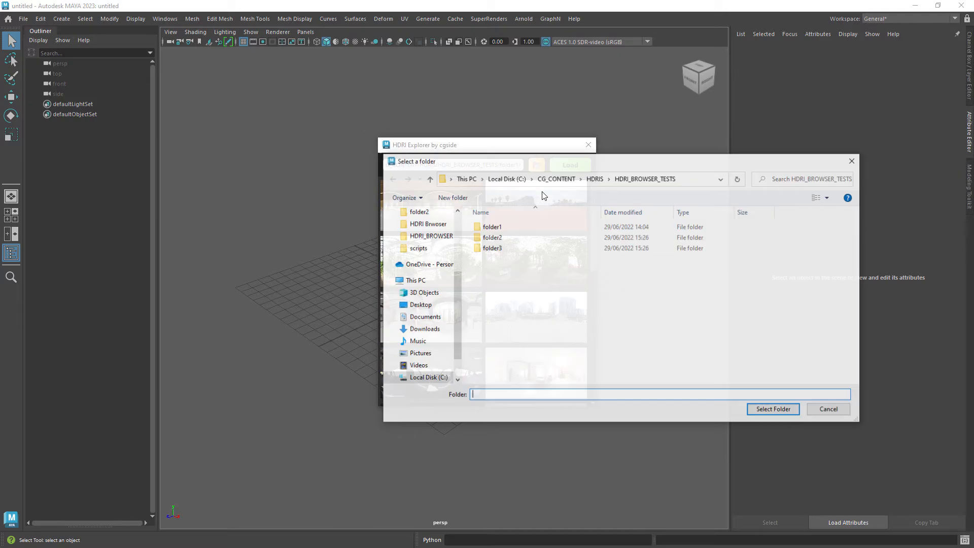
left_click(774, 409)
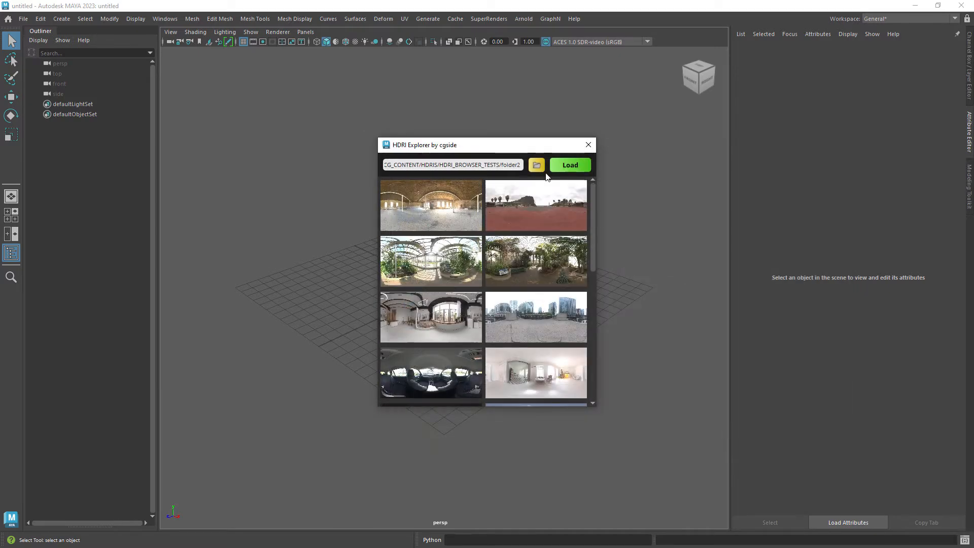
scroll("down", 3)
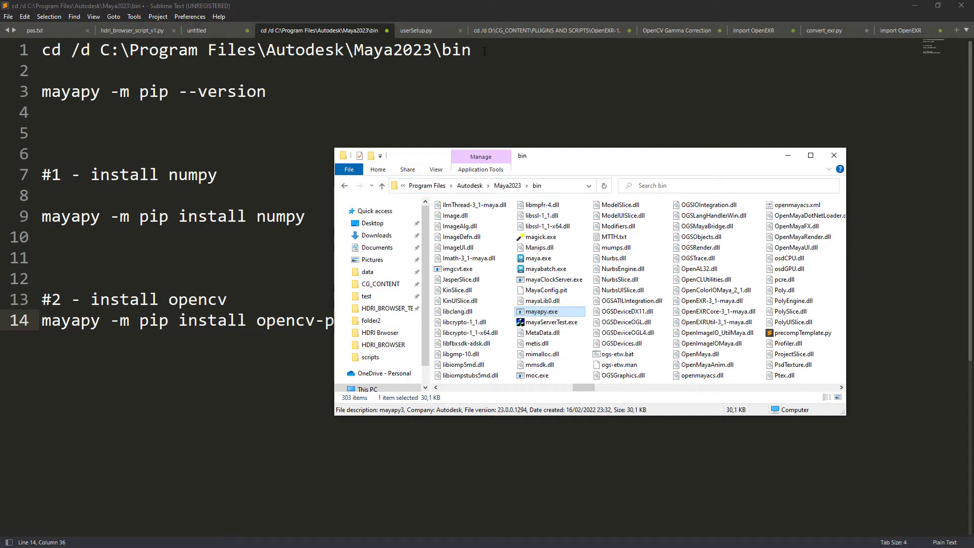
Search the Start menu for cmd and launch Command Prompt as administrator.
type("cmd")
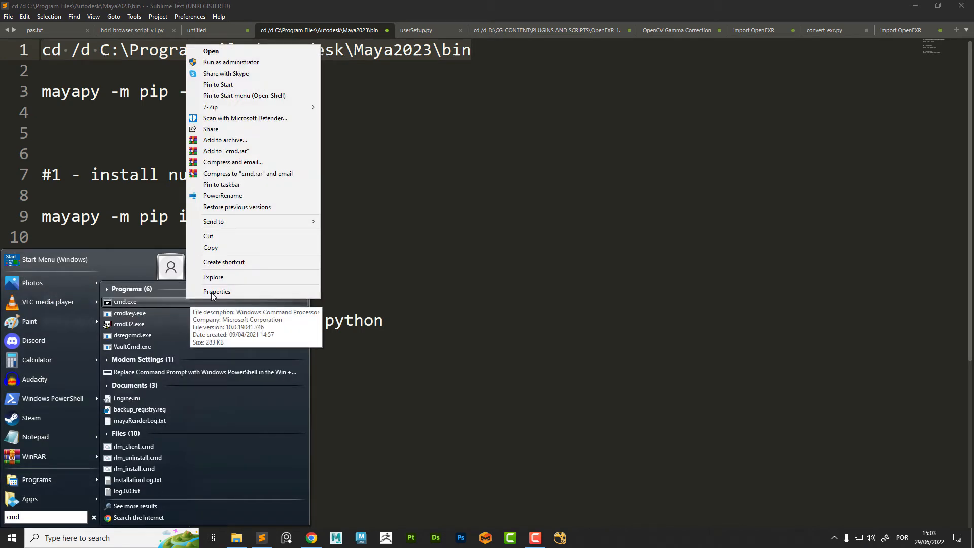
left_click(430, 331)
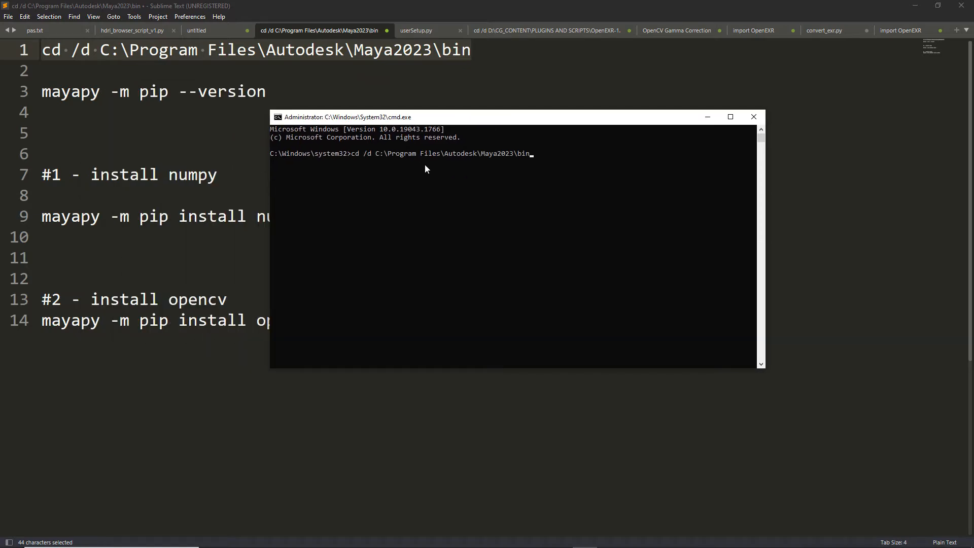
Run the cd into C:\Program Files\Autodesk\Maya2023\bin and begin typing the mayapy command.
key("Enter")
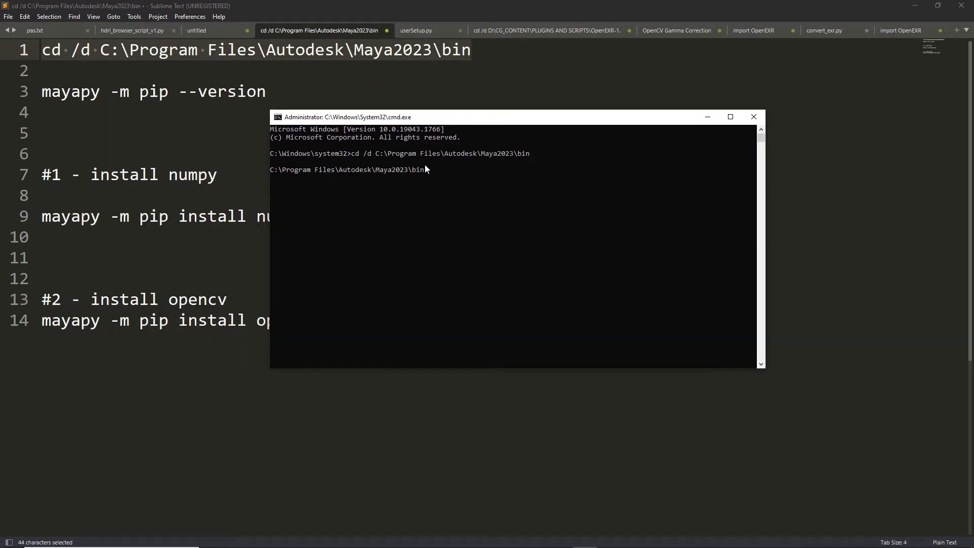
type("ma")
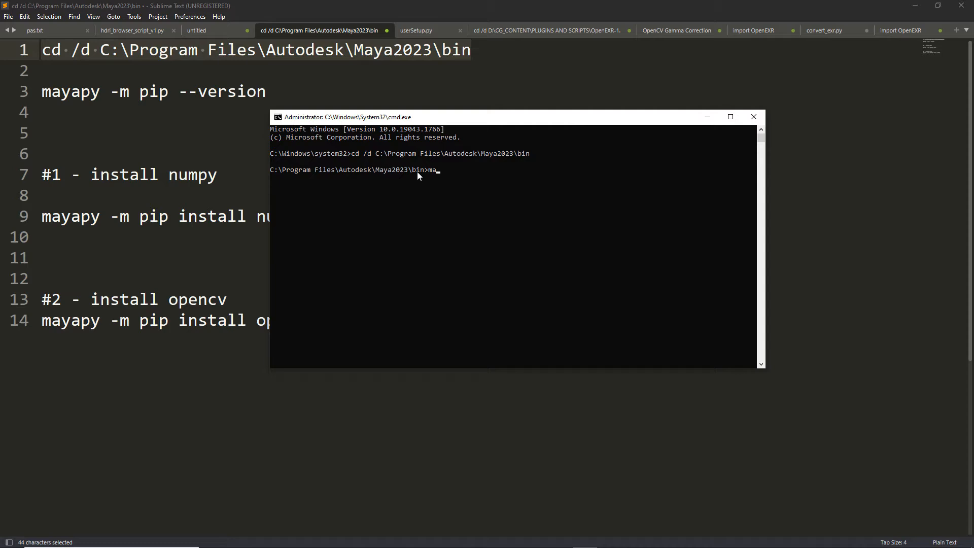
type("yapyu")
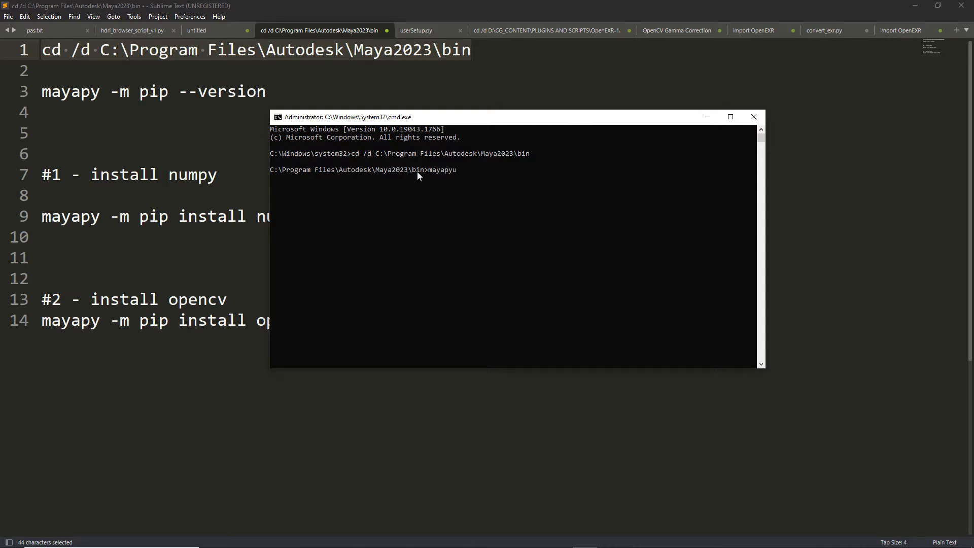
key("Backspace")
type(" -m -")
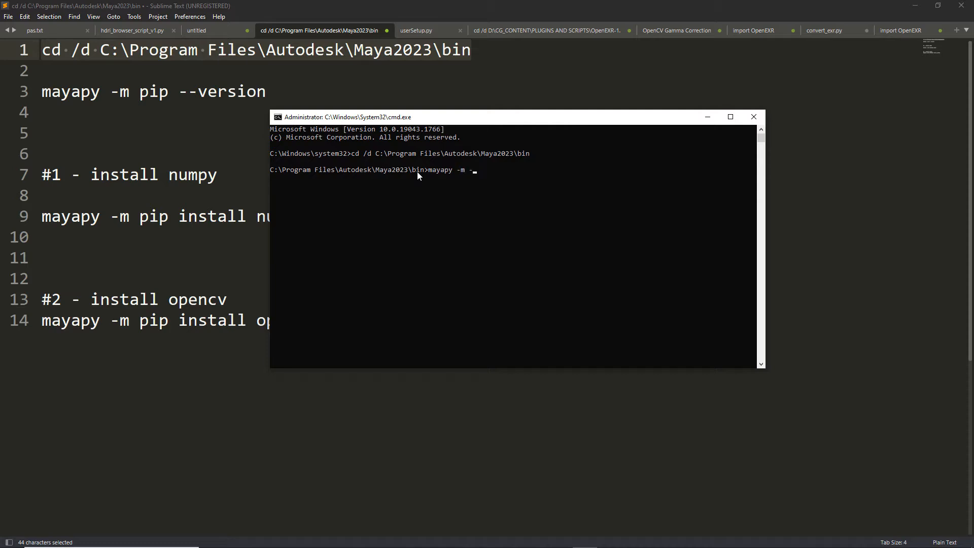
type("p")
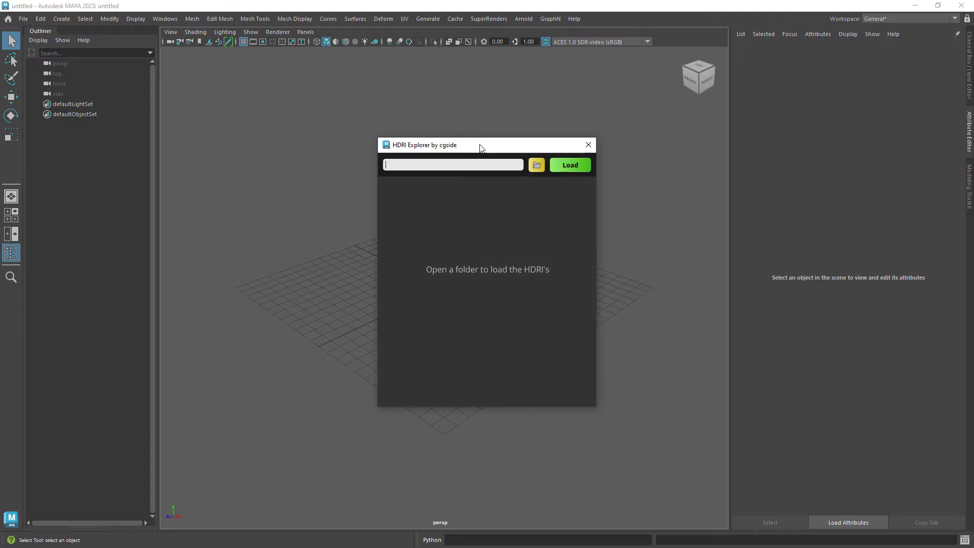
Browse HDRI_BROWSER_TESTS and load folder2's studio HDRIs as thumbnails in HDRI Explorer.
left_click(536, 164)
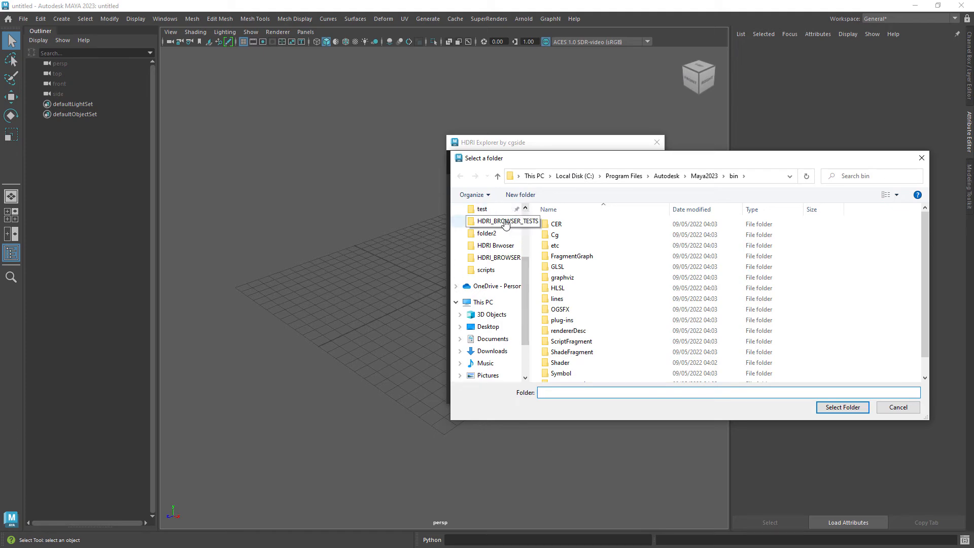
left_click(842, 407)
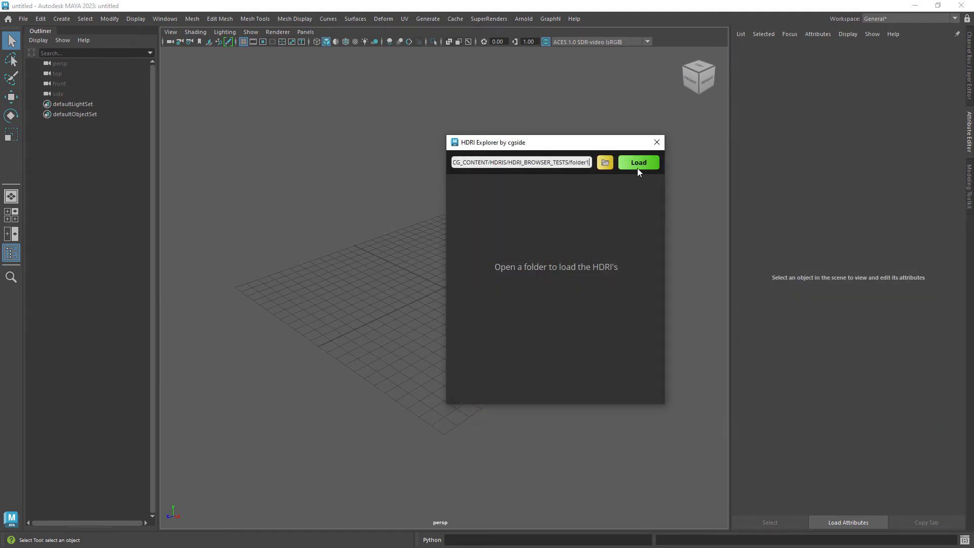
left_click(605, 162)
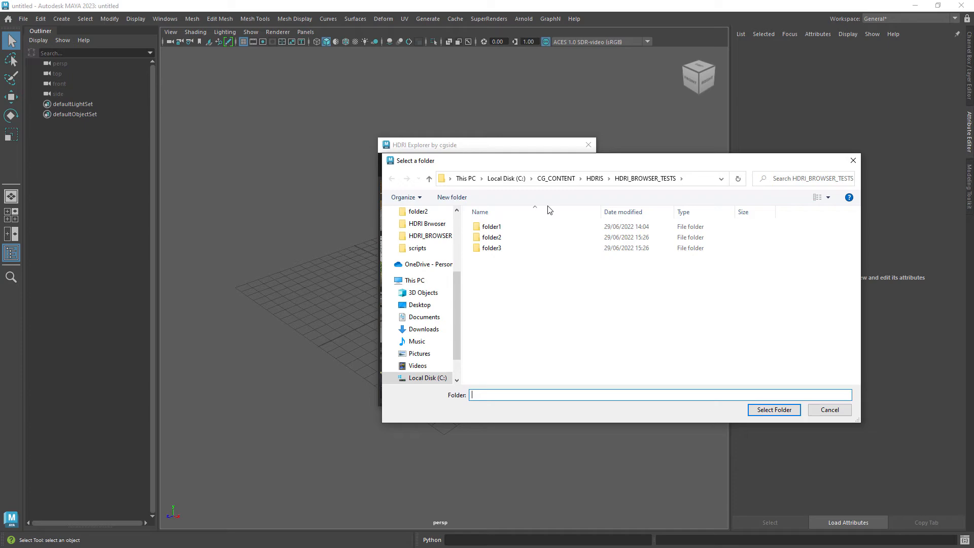
left_click(773, 409)
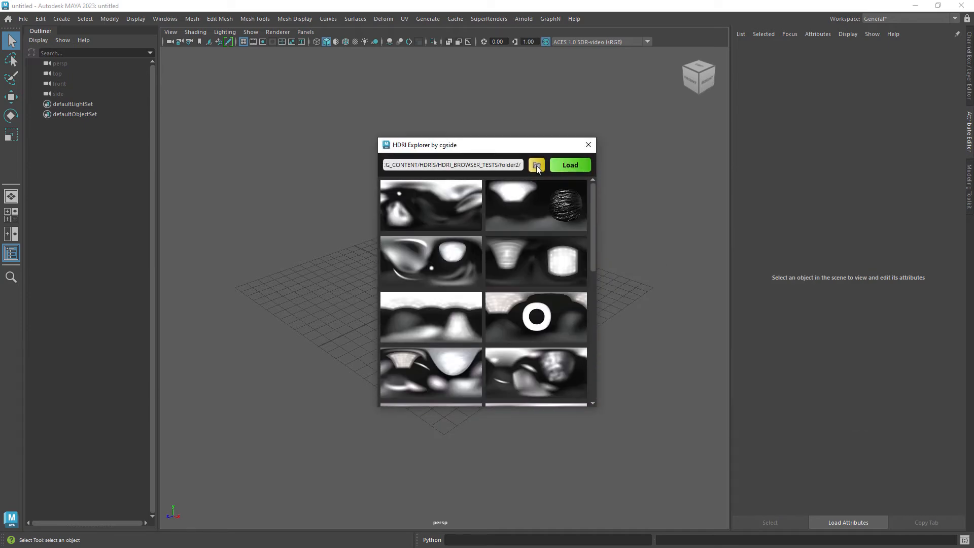
left_click(536, 164)
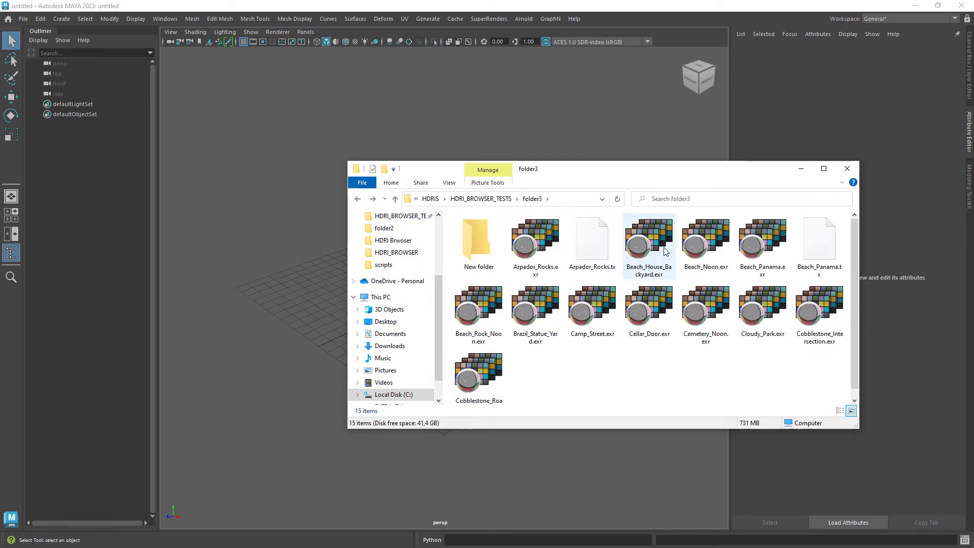
left_click(846, 169)
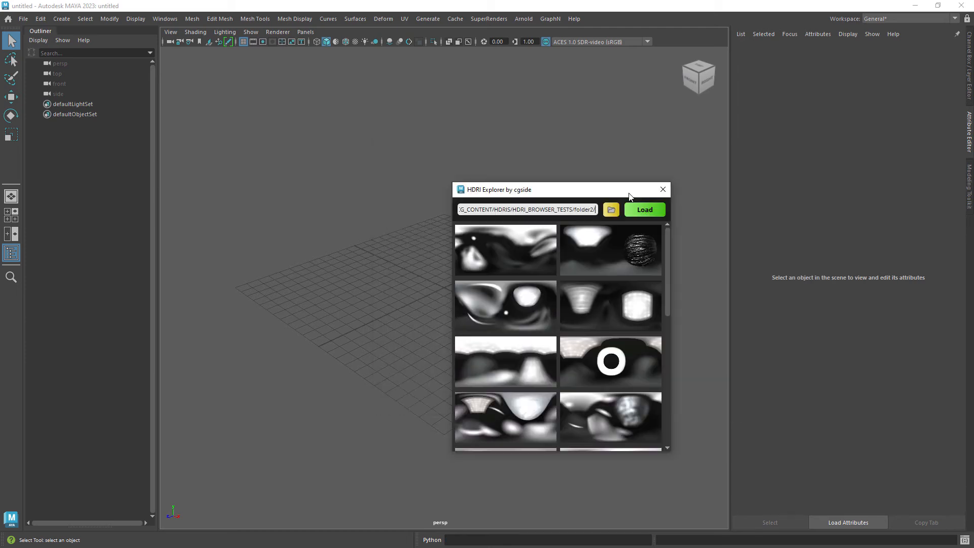
Try applying an HDRI with no light, then create an aiSkyDomeLight when warned.
left_click(644, 209)
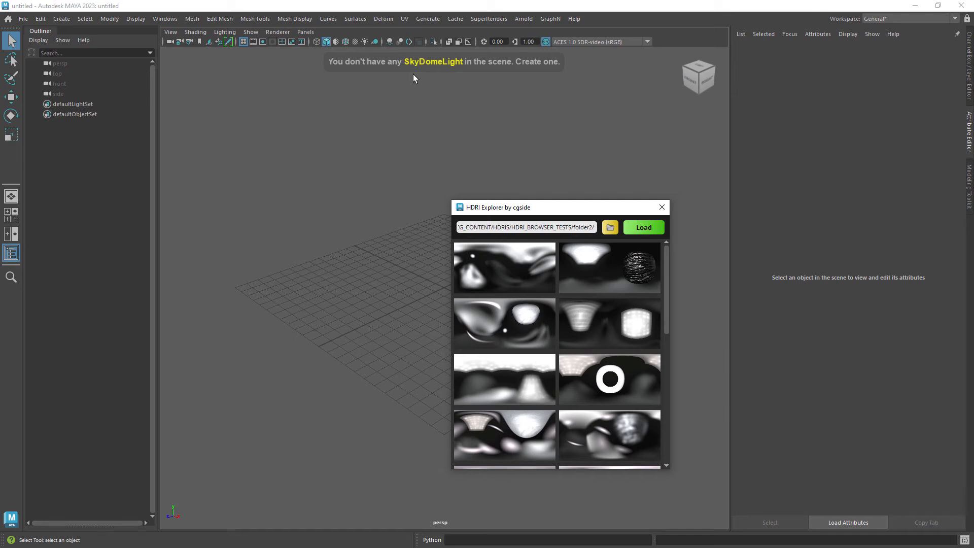
left_click(523, 18)
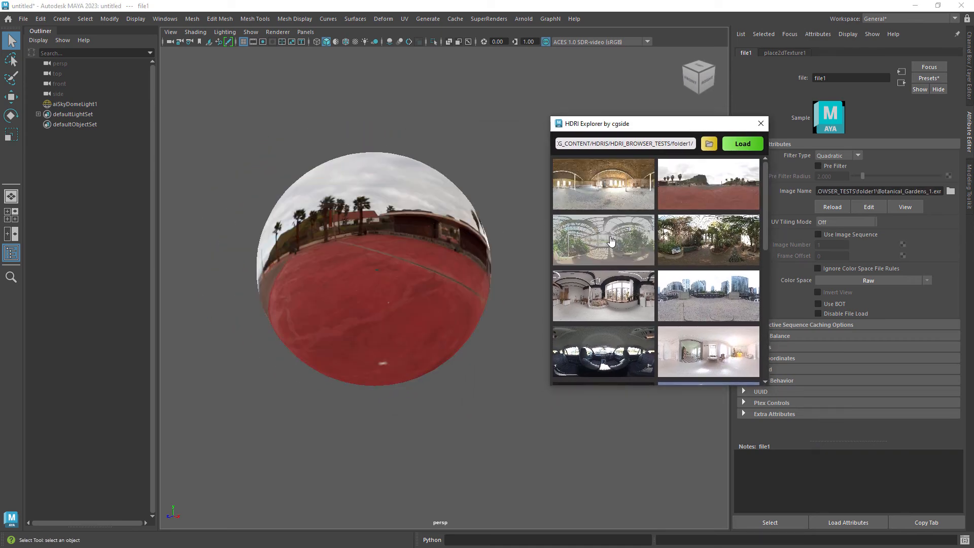
Load folder2, apply ProStudiosMetal studio HDRIs to the skydome, and select aiSkyDomeLight1 in the Outliner.
left_click(708, 143)
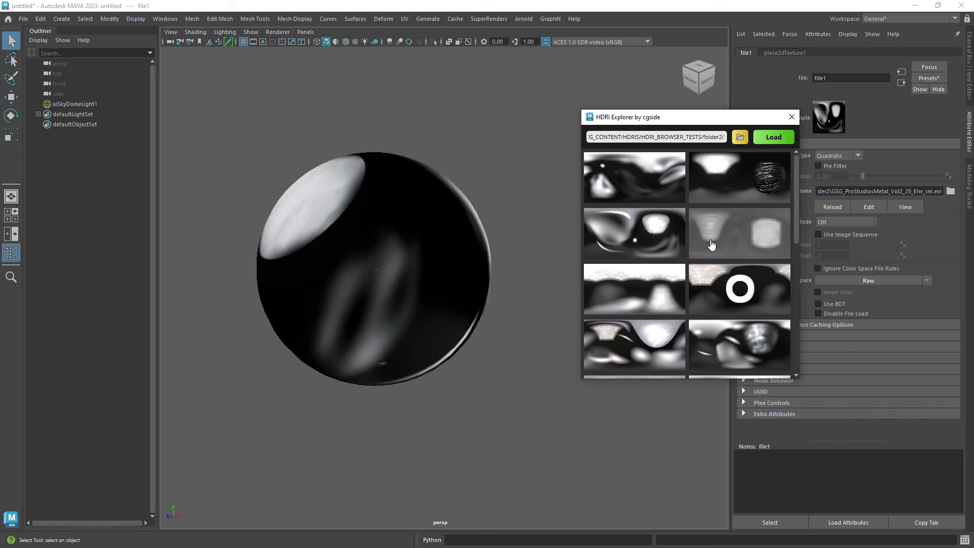
left_click(740, 288)
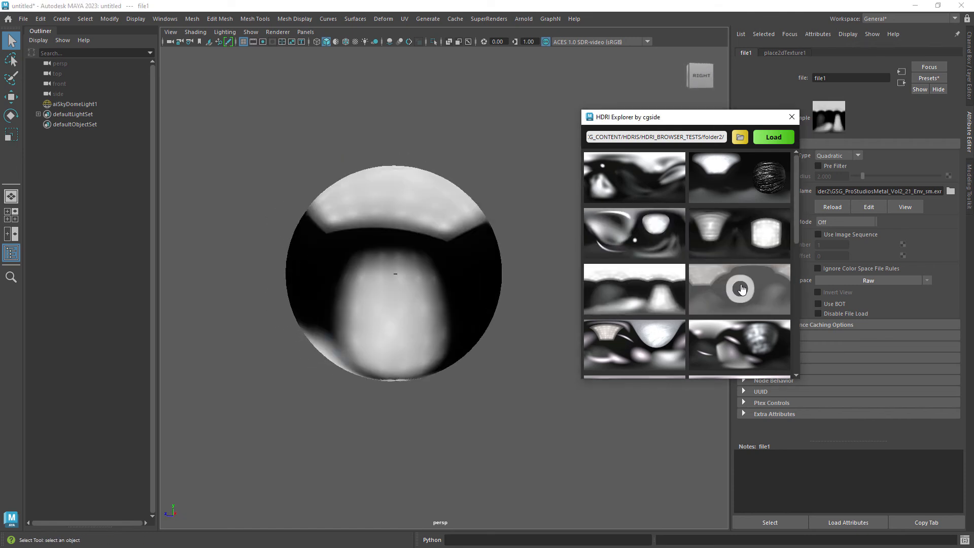
left_click(740, 288)
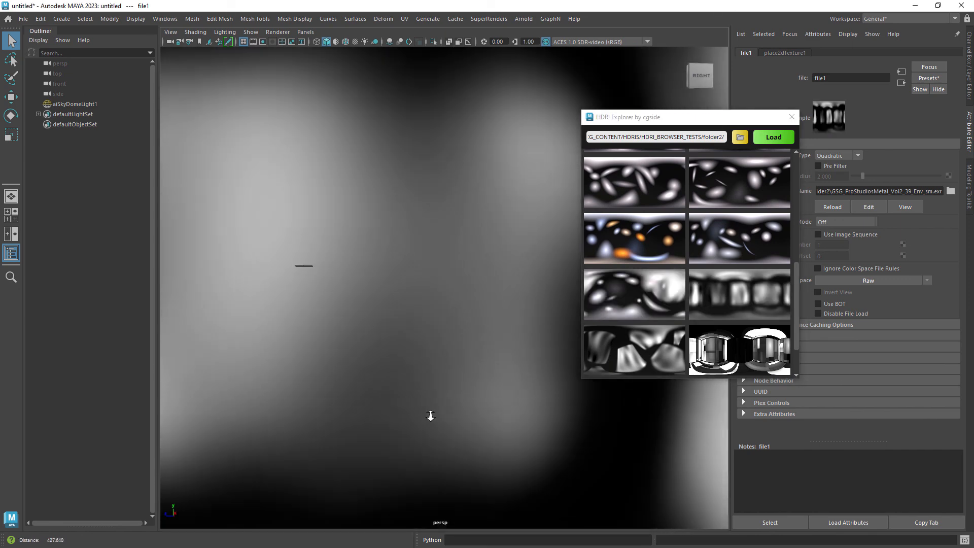
left_click(75, 103)
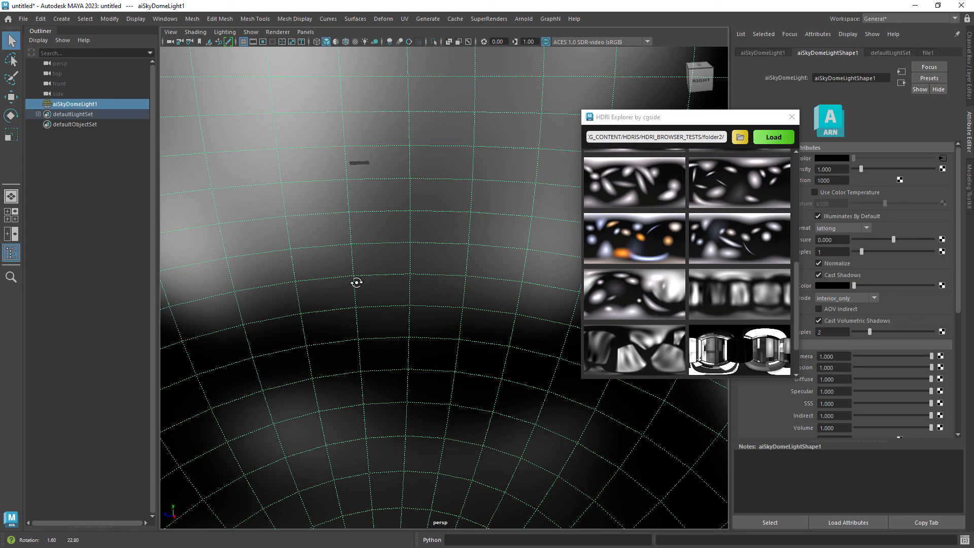